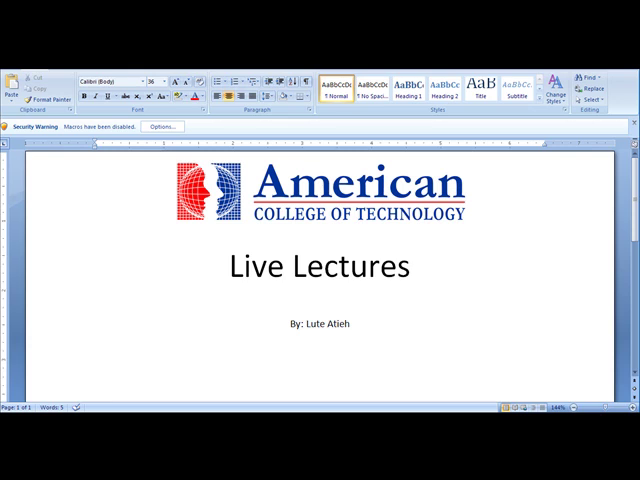
mouse_move(402, 334)
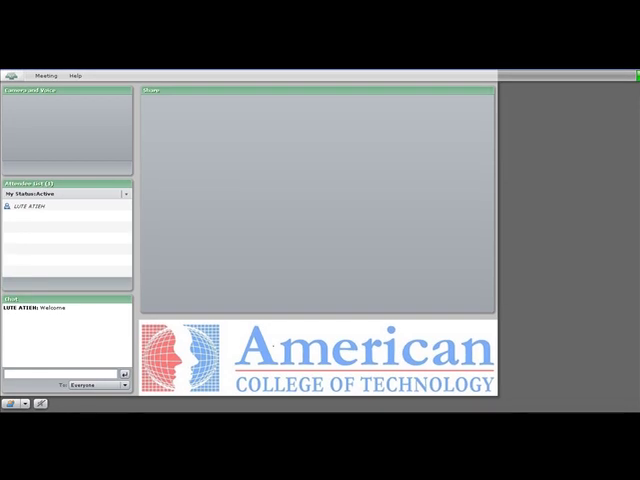
mouse_move(233, 363)
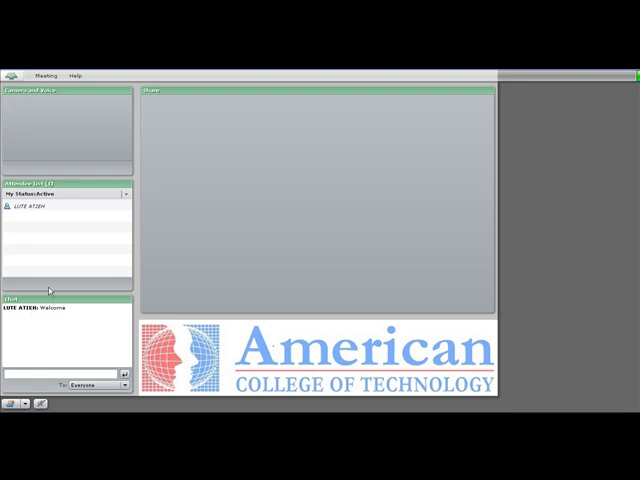
mouse_move(208, 137)
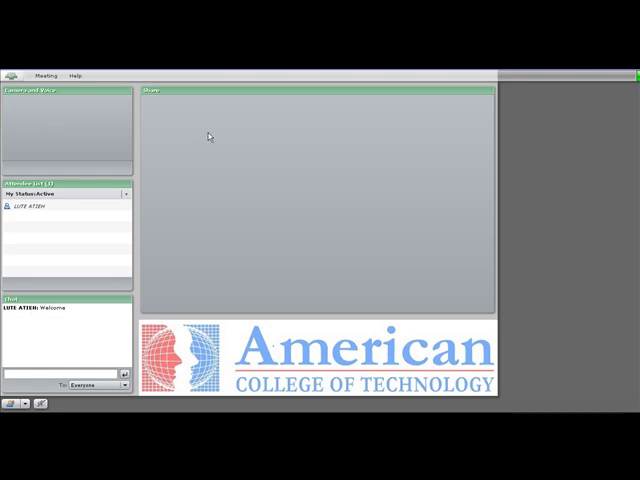
mouse_move(48, 96)
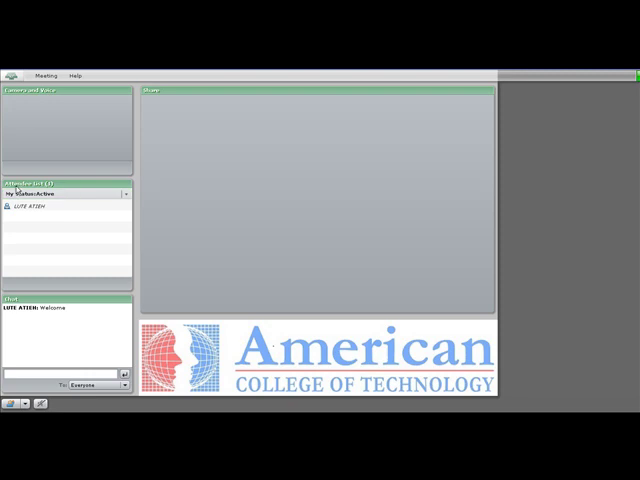
mouse_move(22, 207)
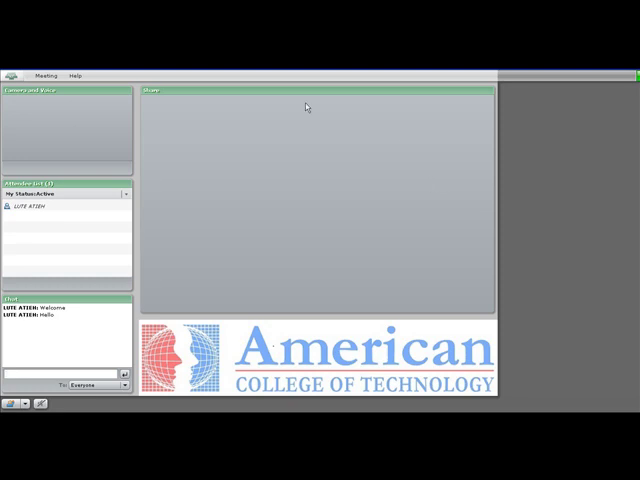
mouse_move(171, 159)
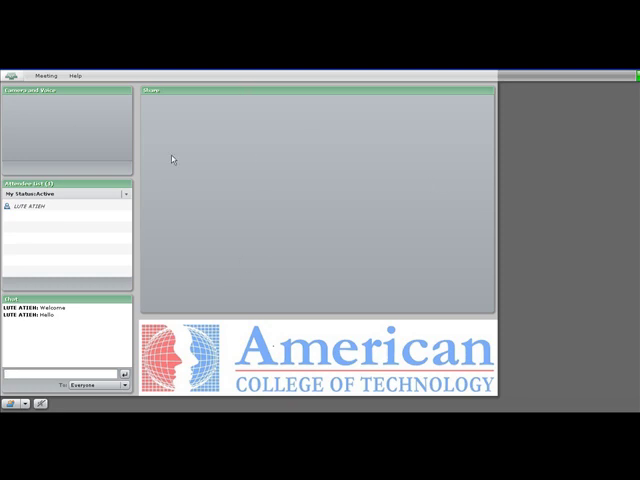
mouse_move(205, 191)
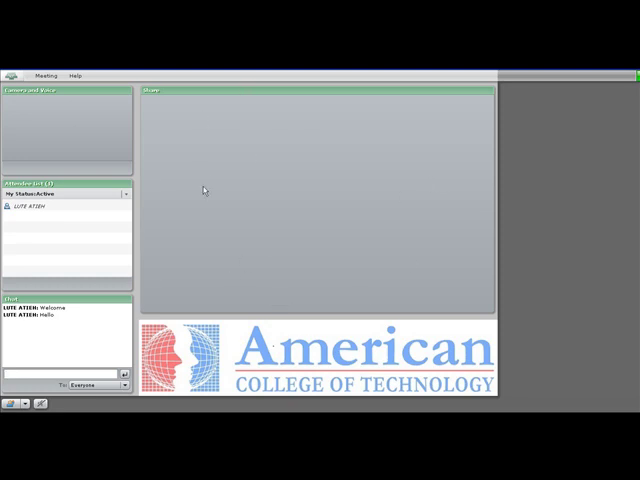
mouse_move(280, 124)
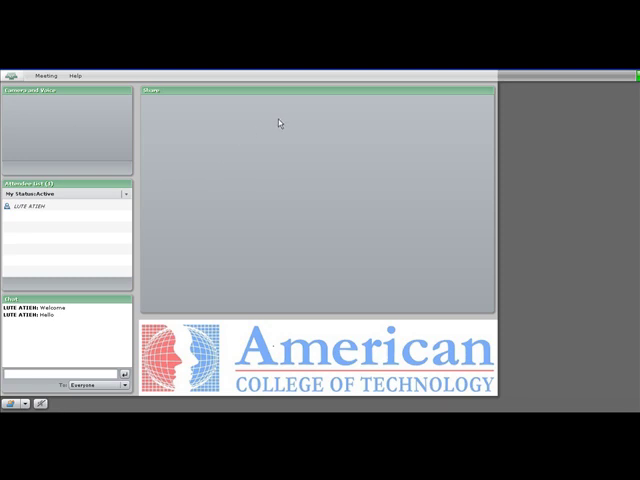
mouse_move(296, 129)
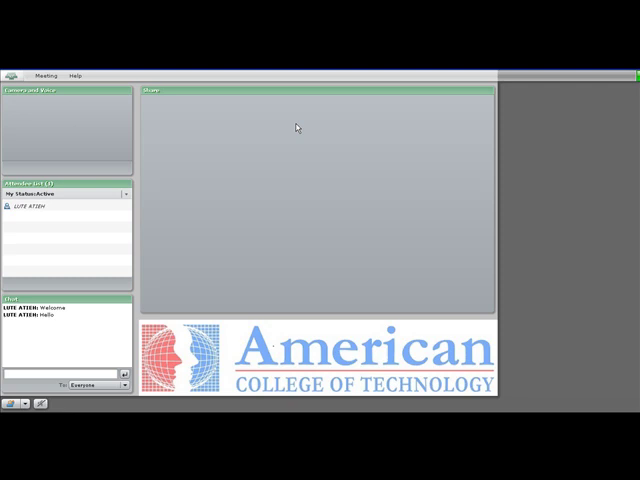
mouse_move(40, 252)
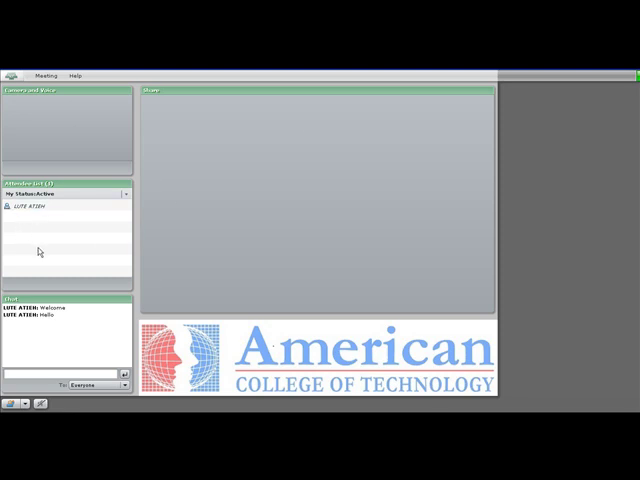
mouse_move(395, 274)
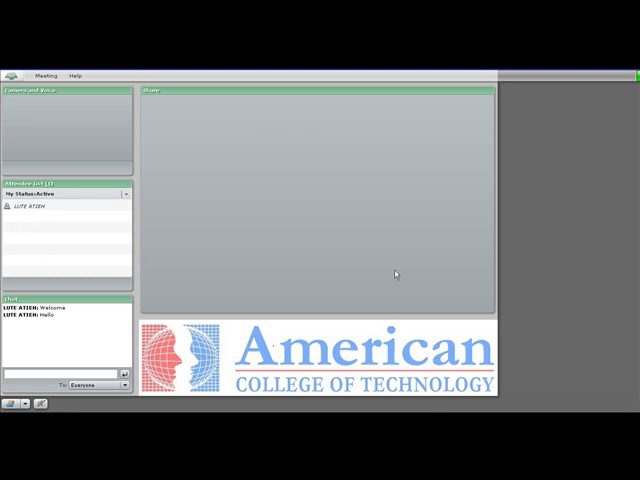
mouse_move(440, 203)
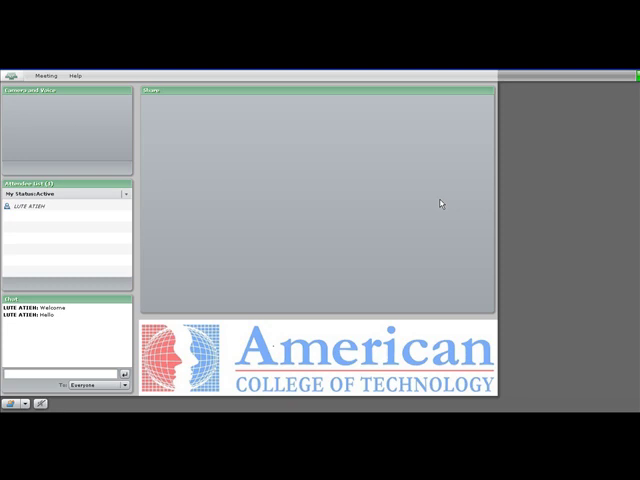
mouse_move(407, 124)
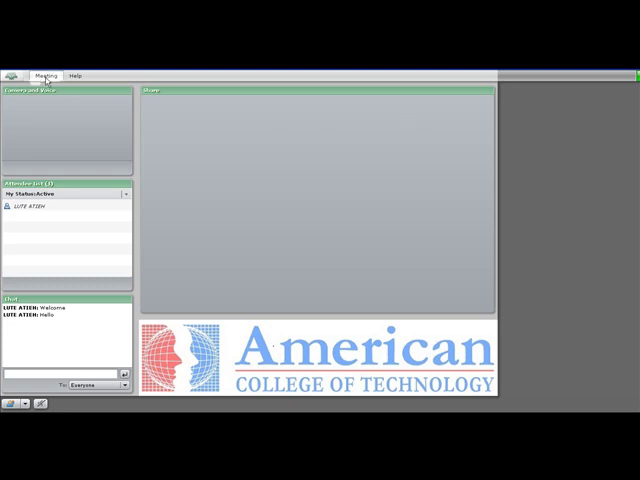
- Exit the meeting room via Meeting > Exit Connect Pro, leaving only the browser page
left_click(48, 75)
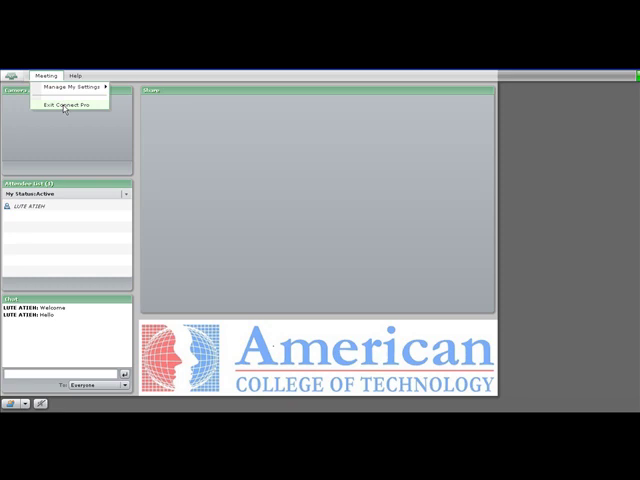
left_click(69, 103)
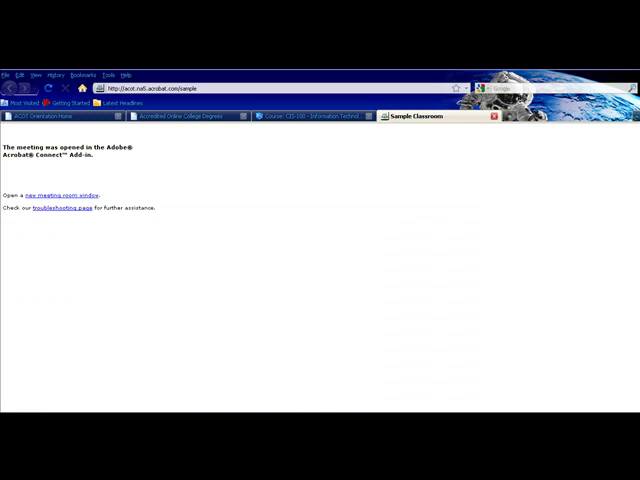